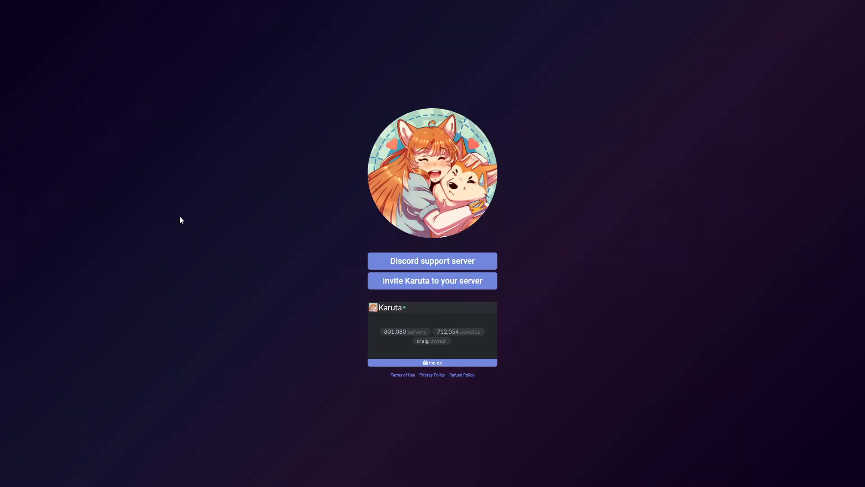
mouse_move(203, 239)
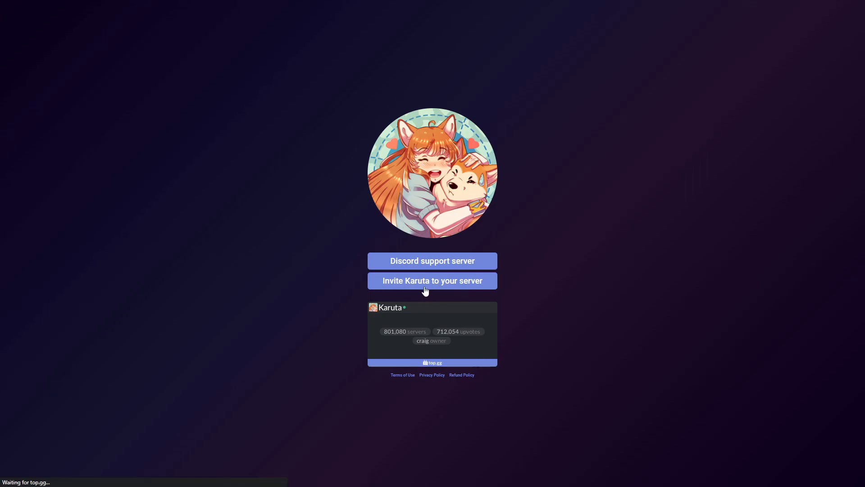
click(432, 280)
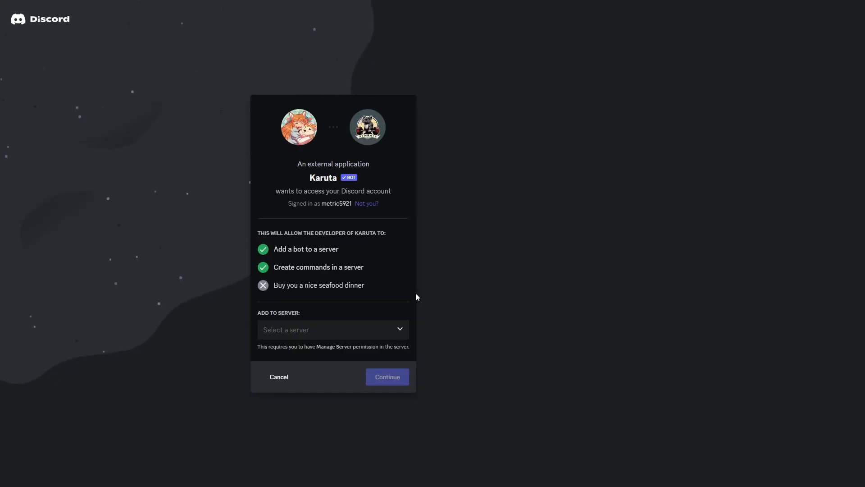
click(333, 330)
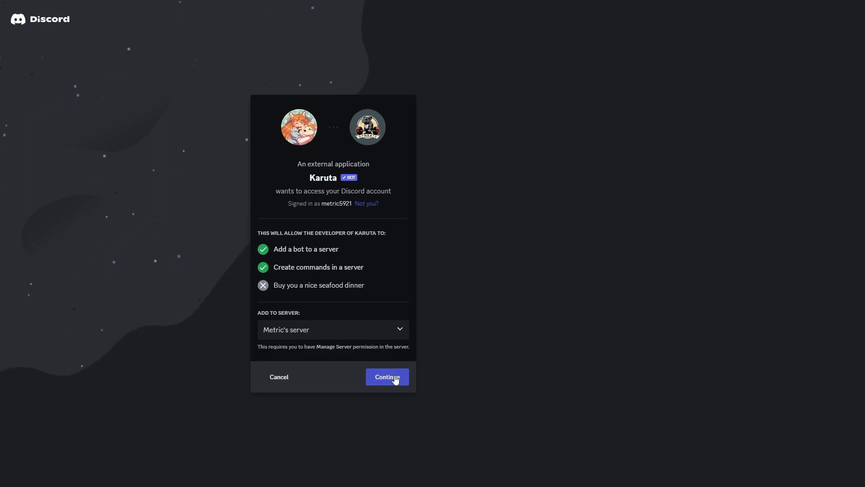
click(387, 377)
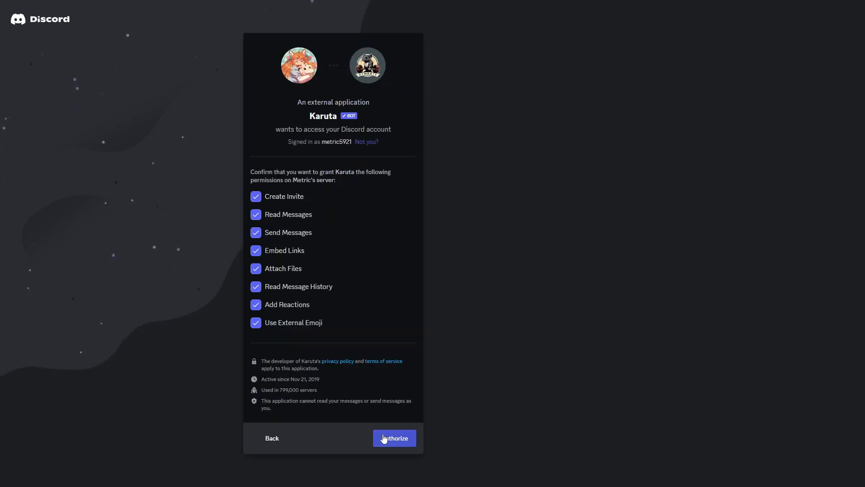
mouse_move(289, 304)
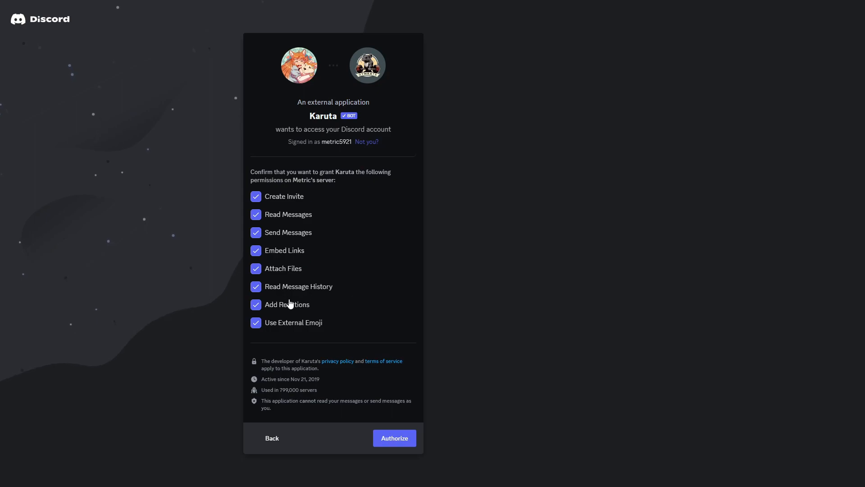
mouse_move(292, 233)
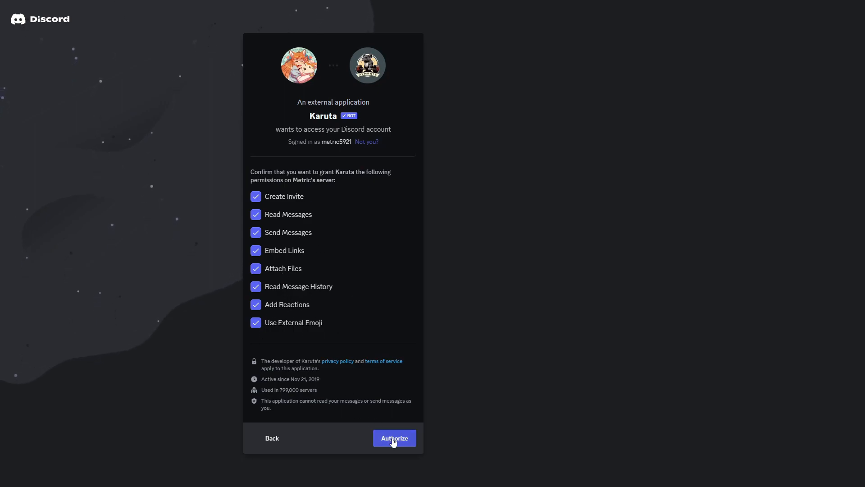
- Authorize Karuta's requested permissions and pass the hCaptcha human check
click(394, 438)
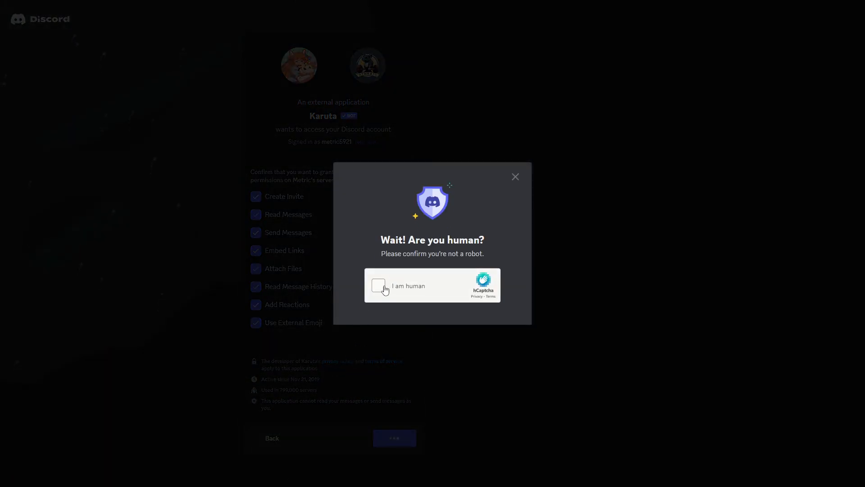
click(378, 286)
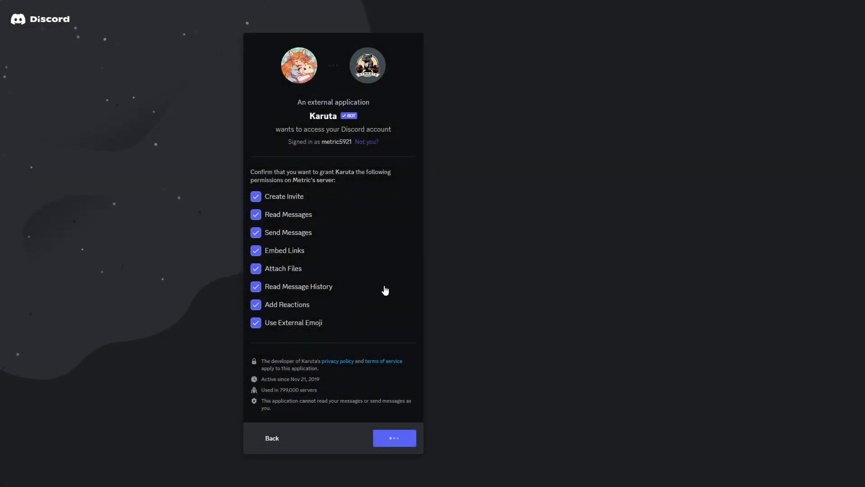
click(394, 438)
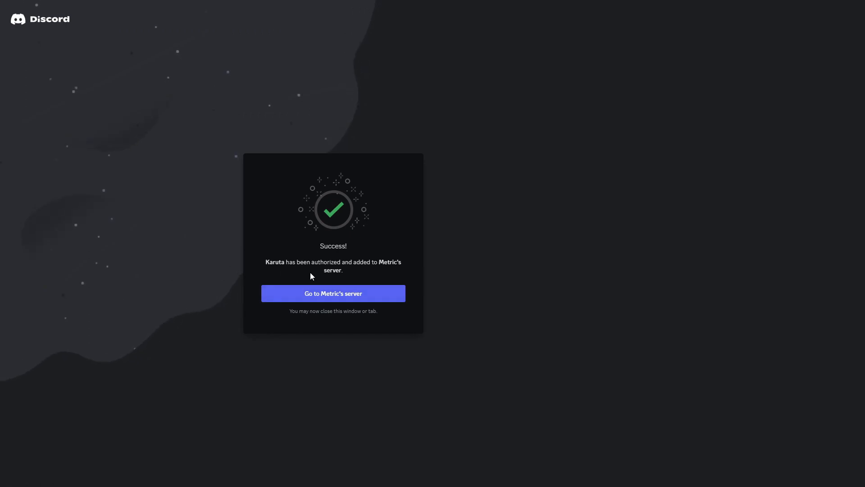
mouse_move(276, 264)
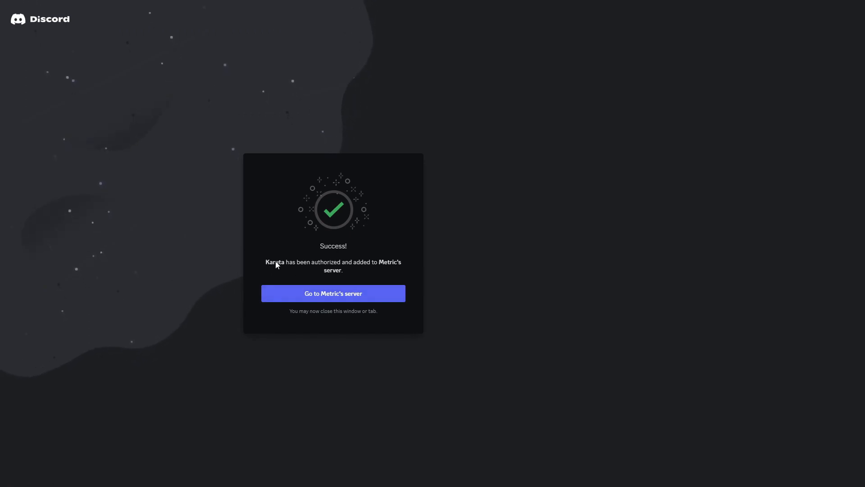
click(333, 293)
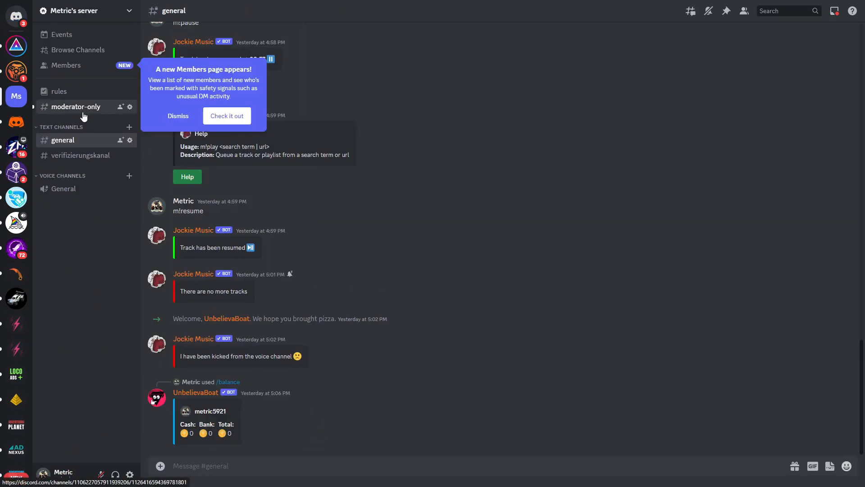
click(177, 117)
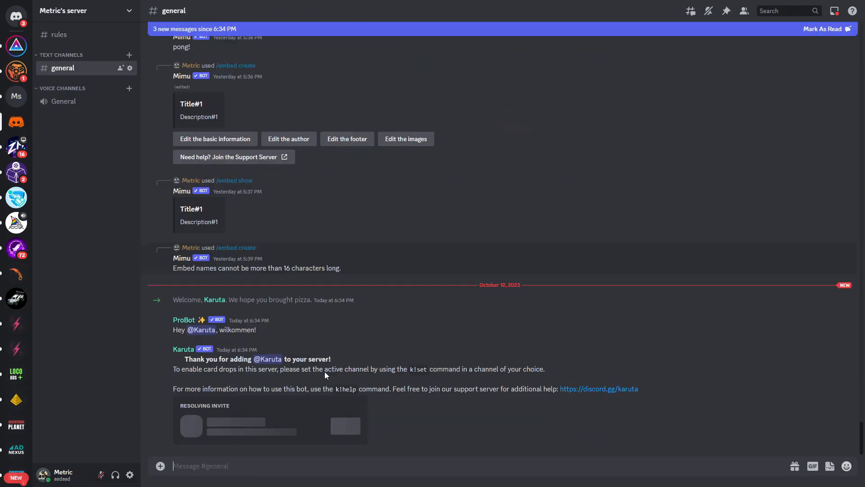
click(183, 349)
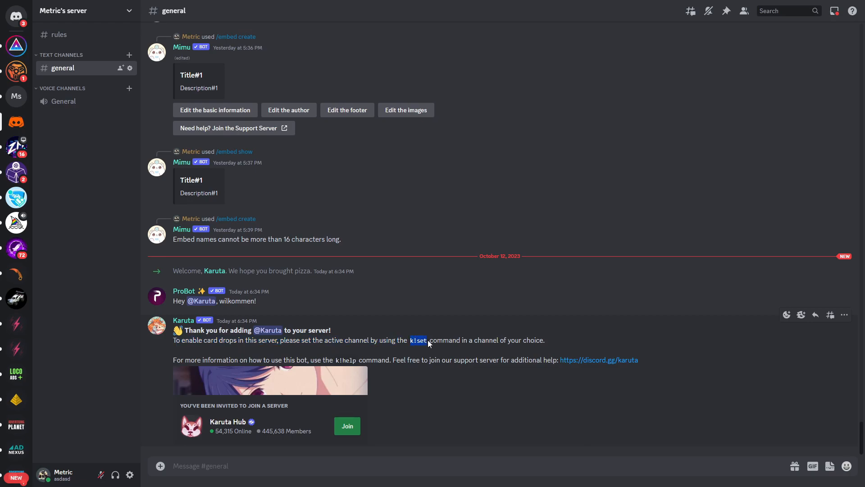
mouse_move(348, 357)
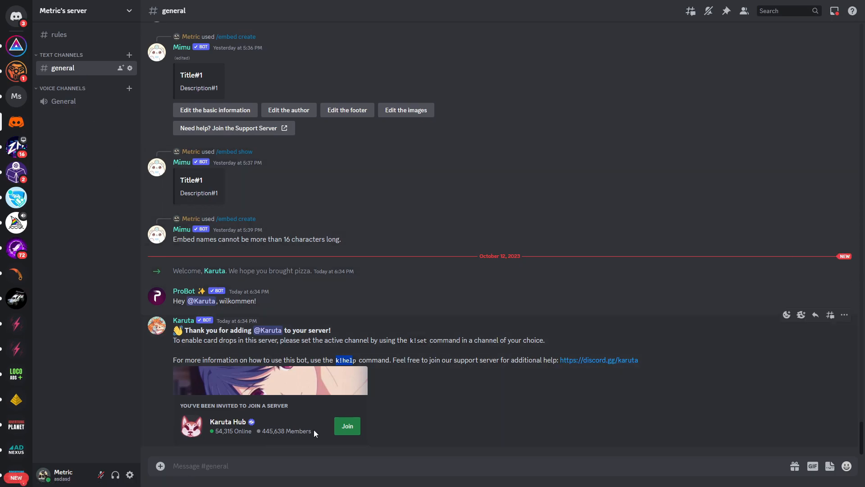
- Send k!set to make #general the drop channel, then begin the k!verify command Karuta requests
text(k!set)
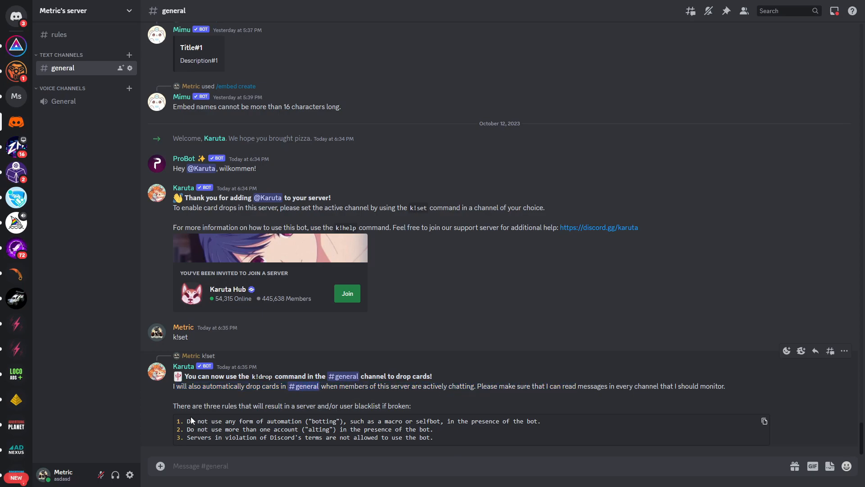
mouse_move(270, 457)
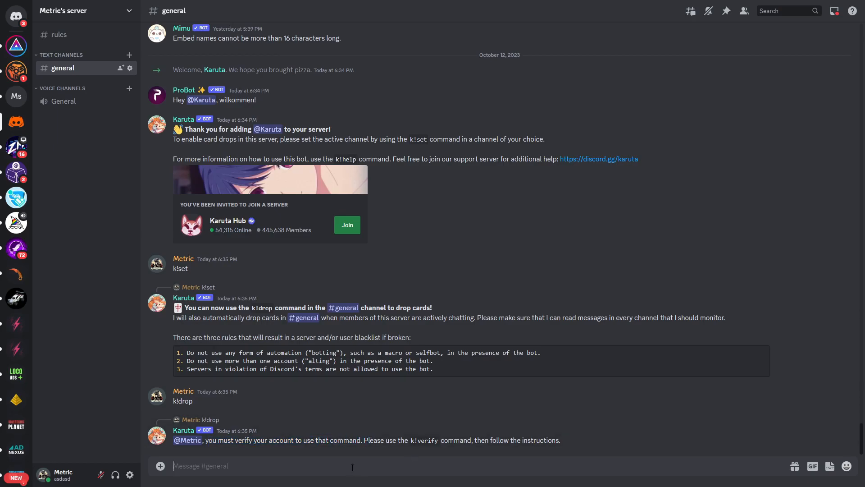
text(k!ve)
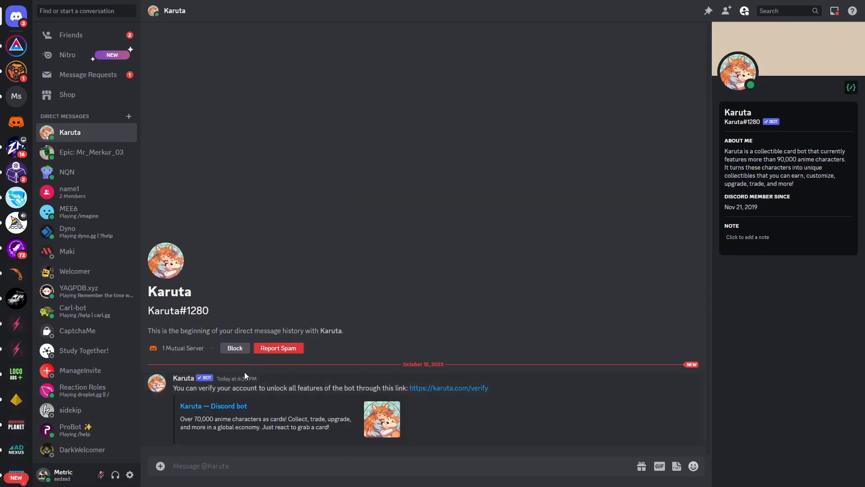
mouse_move(449, 388)
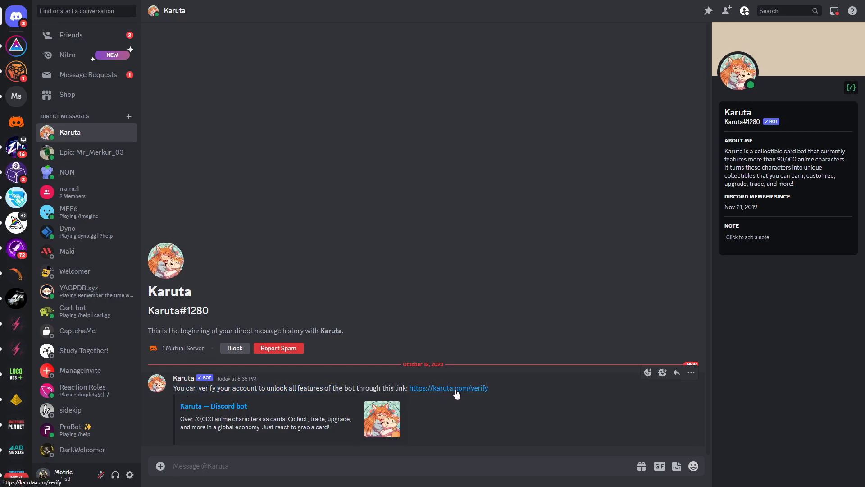
- Follow Karuta's DM link to the account verification website
click(448, 387)
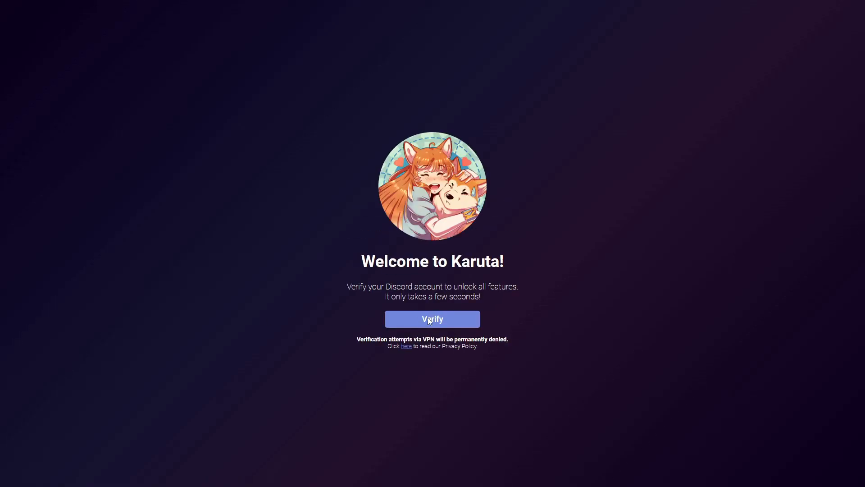
- Verify the Discord account on karuta.com, authorizing Karuta Verification and passing the reCAPTCHA
click(431, 319)
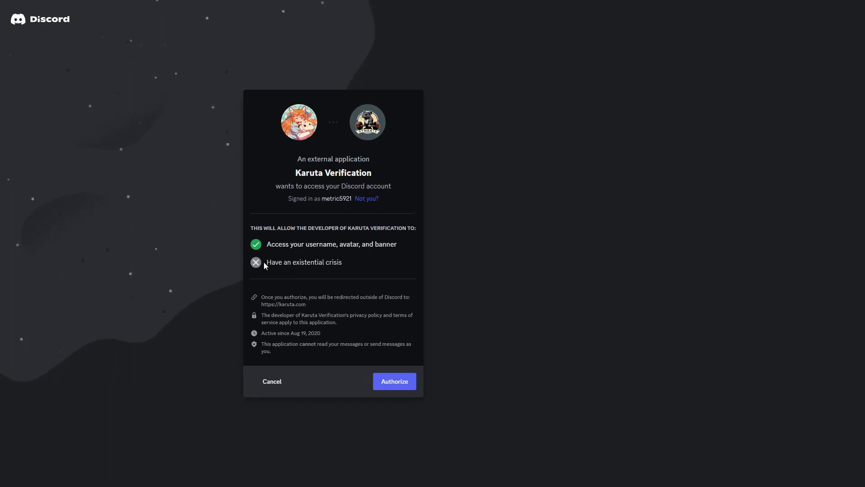
mouse_move(300, 178)
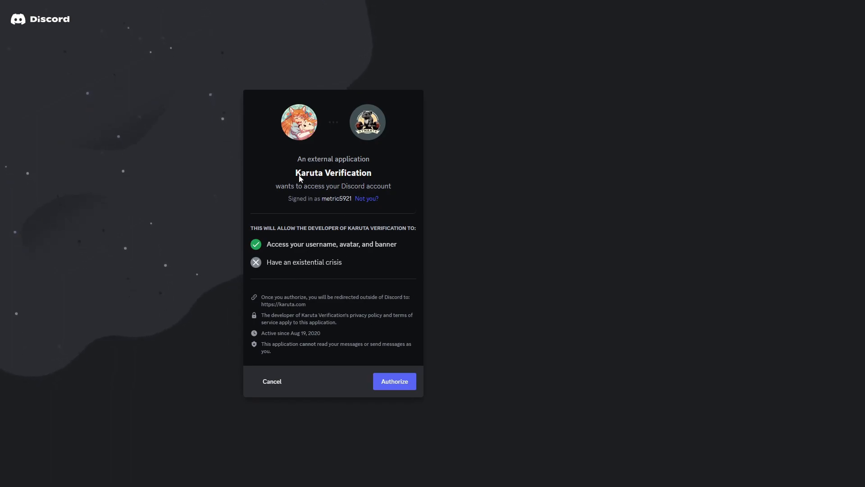
click(394, 380)
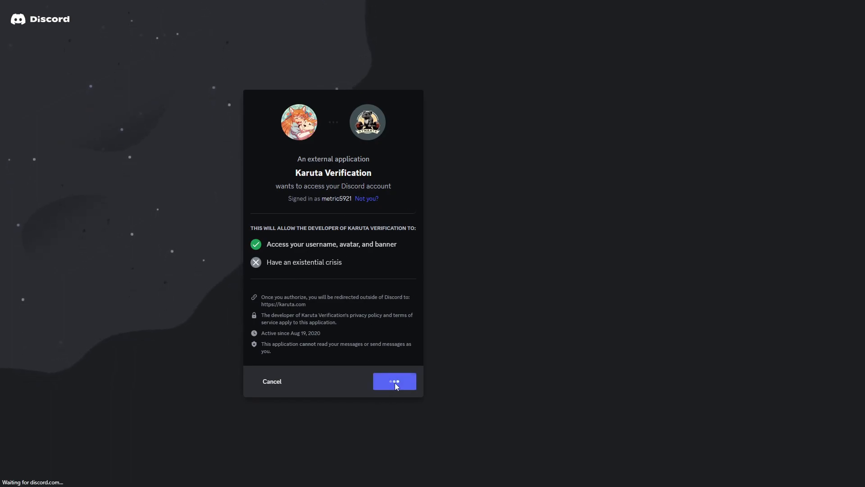
click(394, 381)
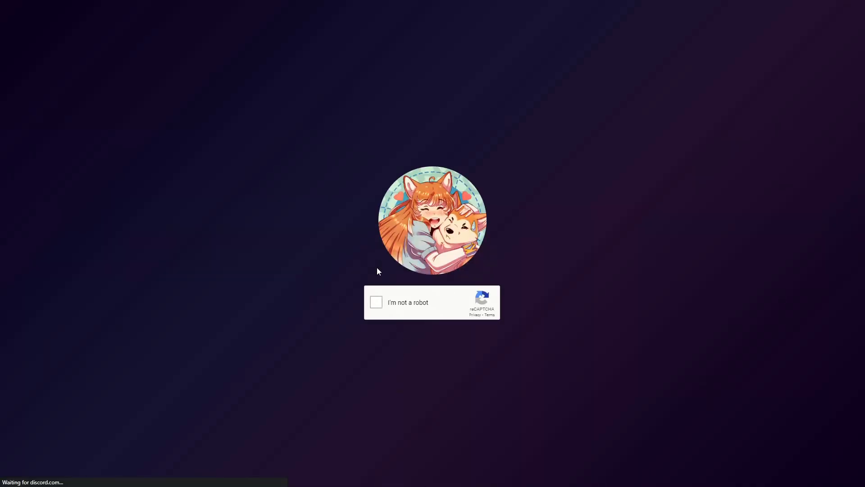
click(376, 302)
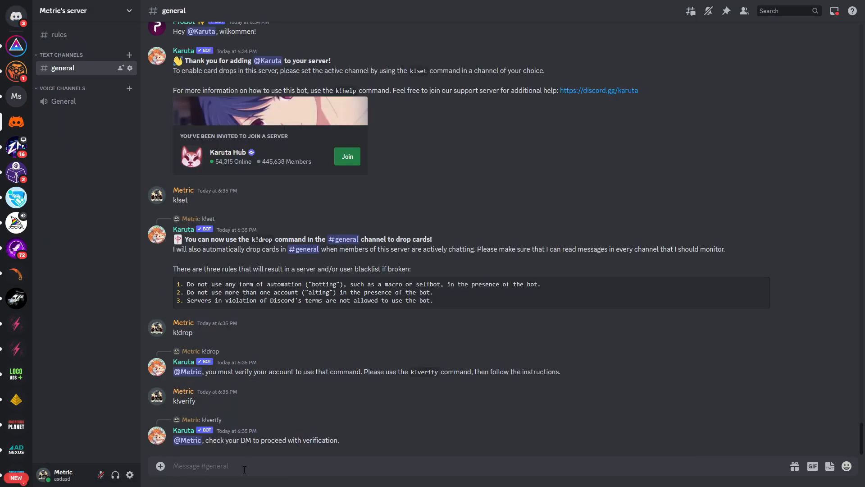
- Send k!drop in #general and grab the Tam card via the 3 reaction
text(k!)
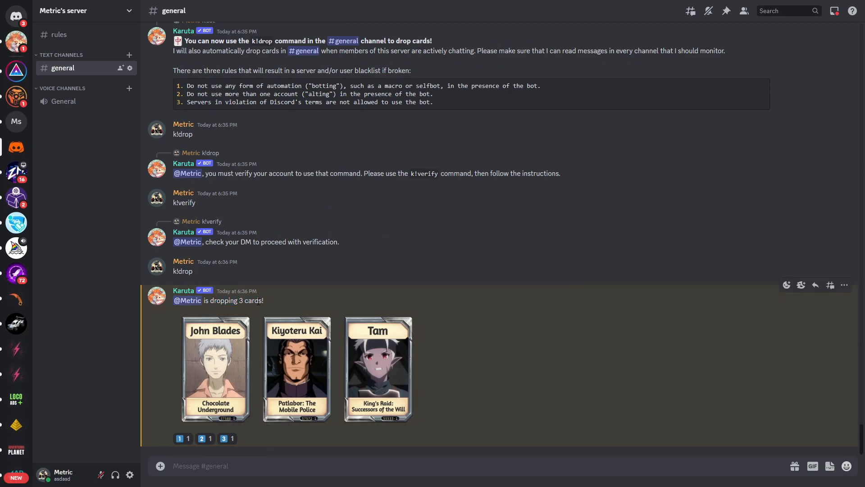
mouse_move(223, 439)
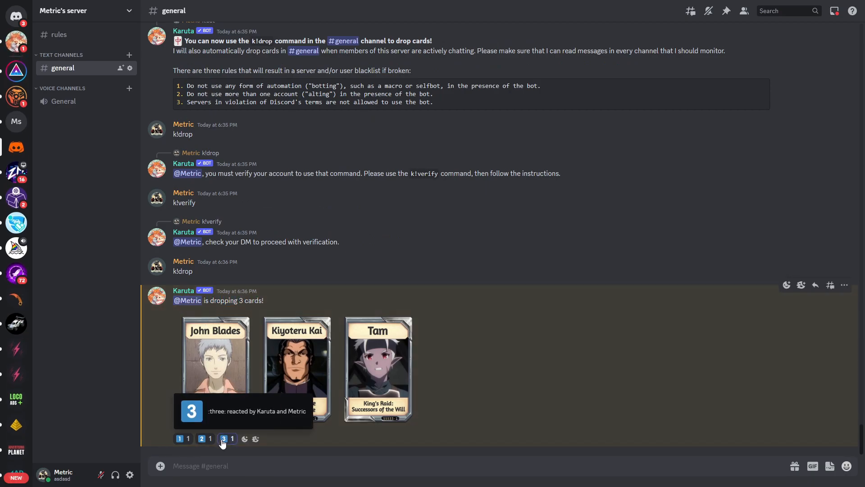
click(224, 438)
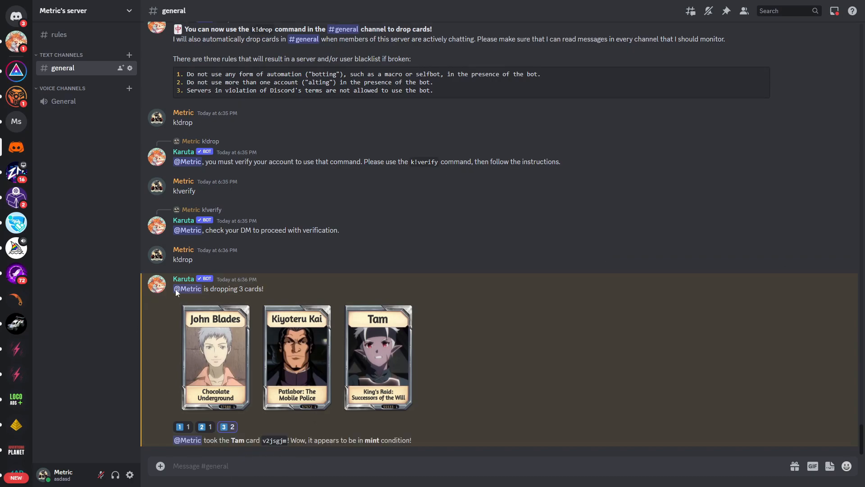
mouse_move(319, 390)
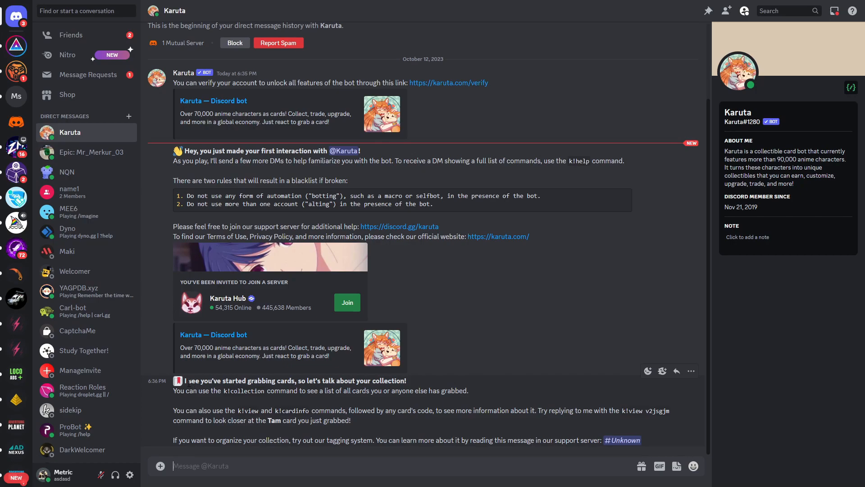
- Select the k!view command and the grabbed Tam card's code in Karuta's collection-tips DM
double_click(240, 390)
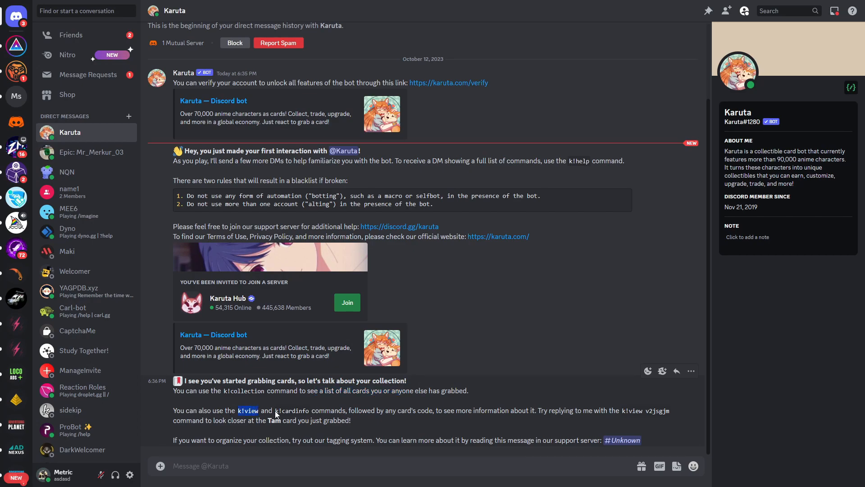
mouse_move(623, 426)
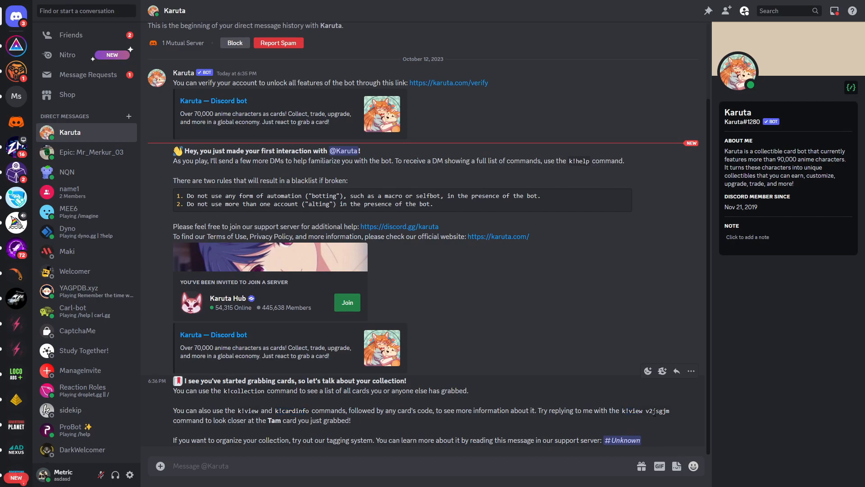
double_click(658, 411)
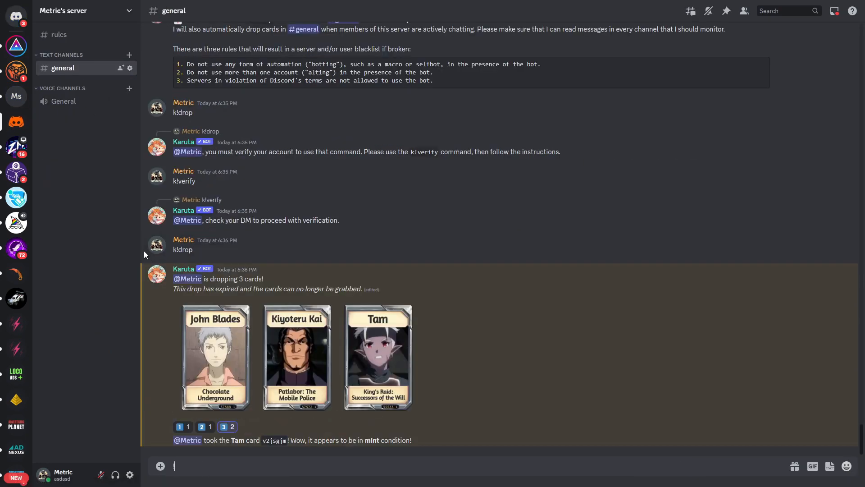
- Send k!help so Karuta delivers its full command list to the DM
text(k!hel)
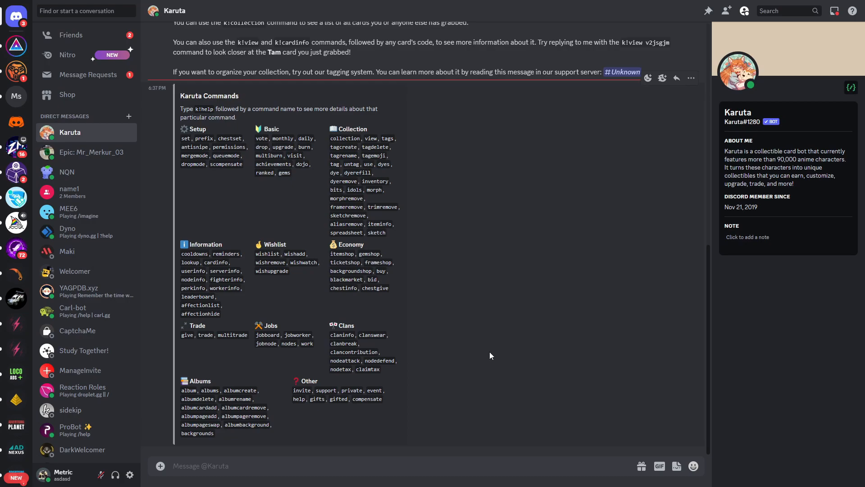
mouse_move(484, 350)
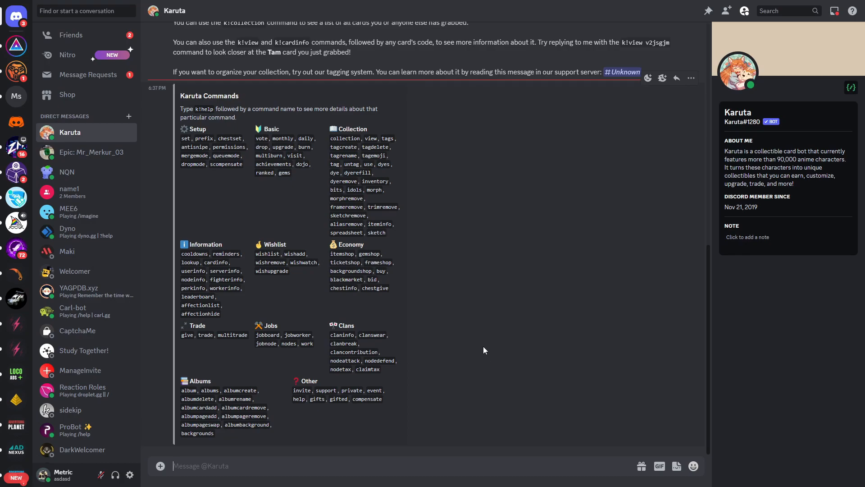